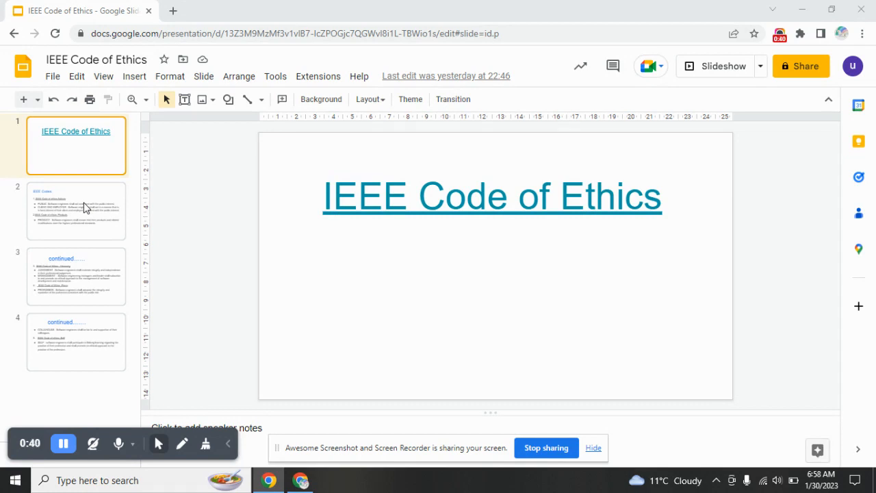
Show slide 2, 'IEEE Codes' on actions and products, from the filmstrip
left_click(76, 210)
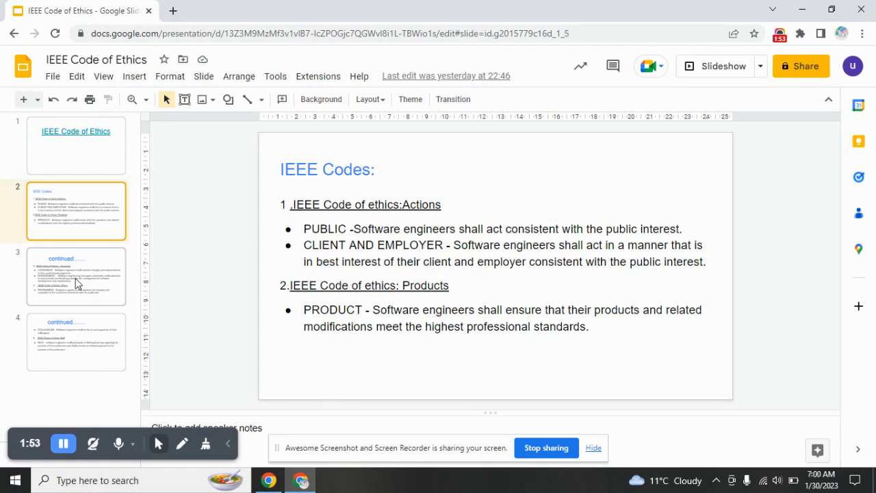
Move through the Hierarchy and Peers slide to the Colleagues and Self slide
left_click(76, 276)
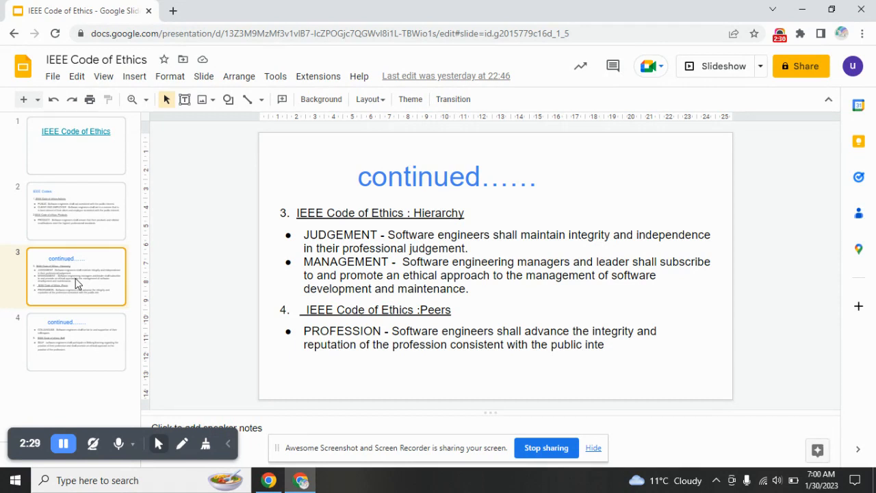
mouse_move(53, 307)
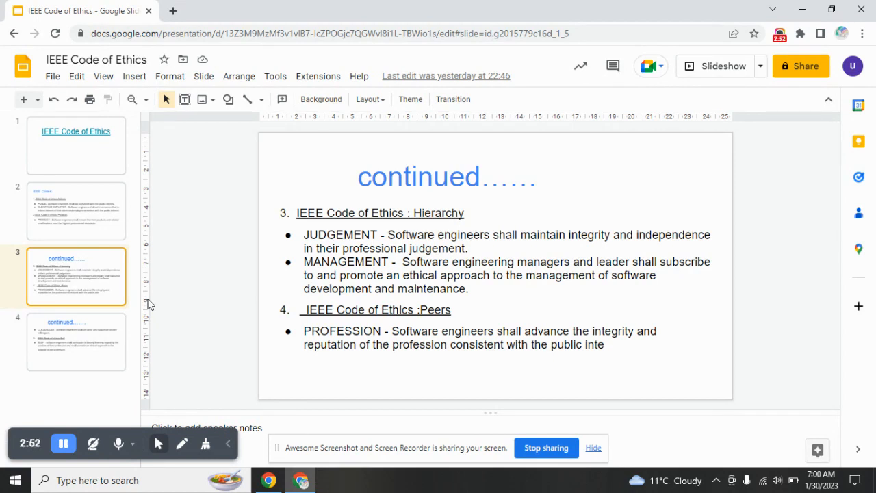
left_click(76, 341)
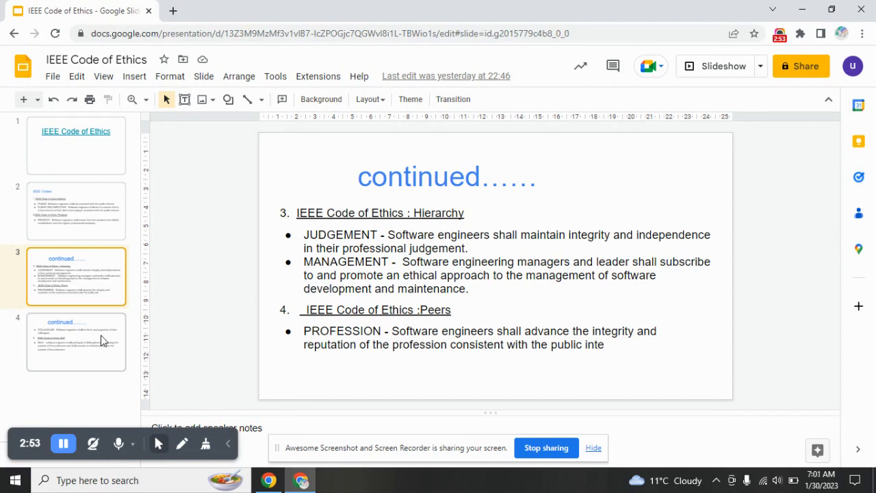
left_click(76, 341)
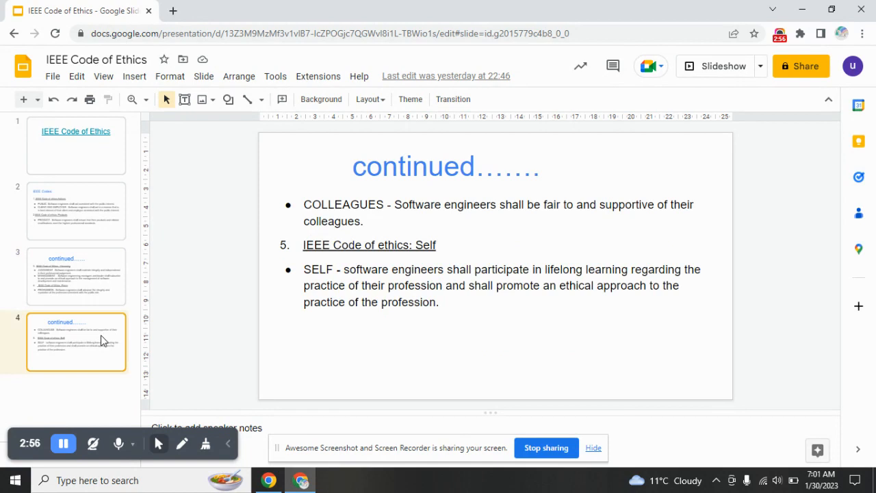